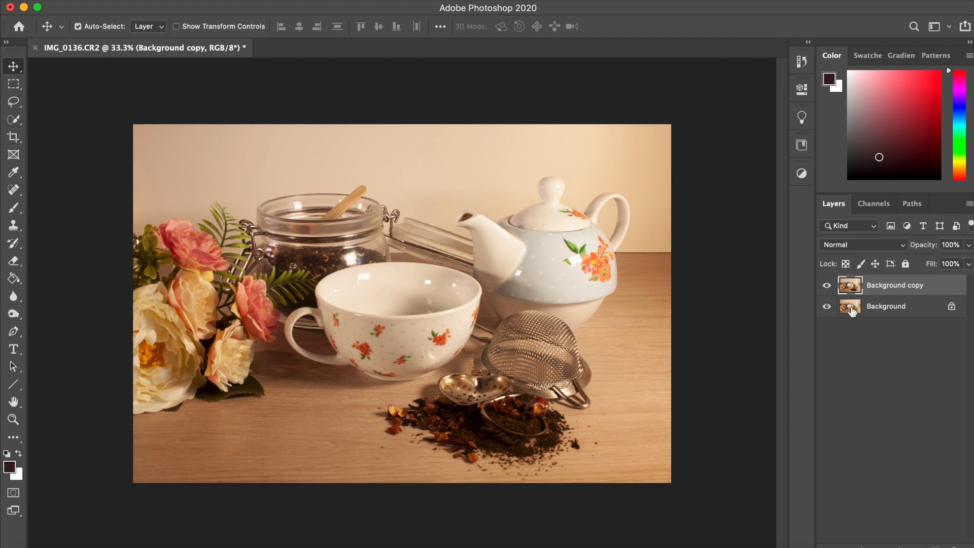
# Hide the Background layer and rename its copy to 'Editing layer Base'.
pyautogui.click(826, 305)
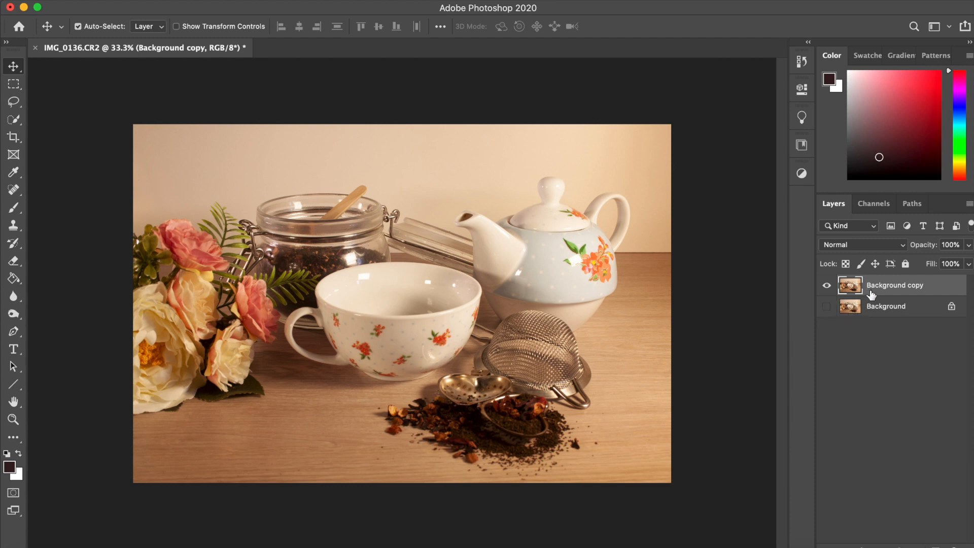
pyautogui.doubleClick(894, 284)
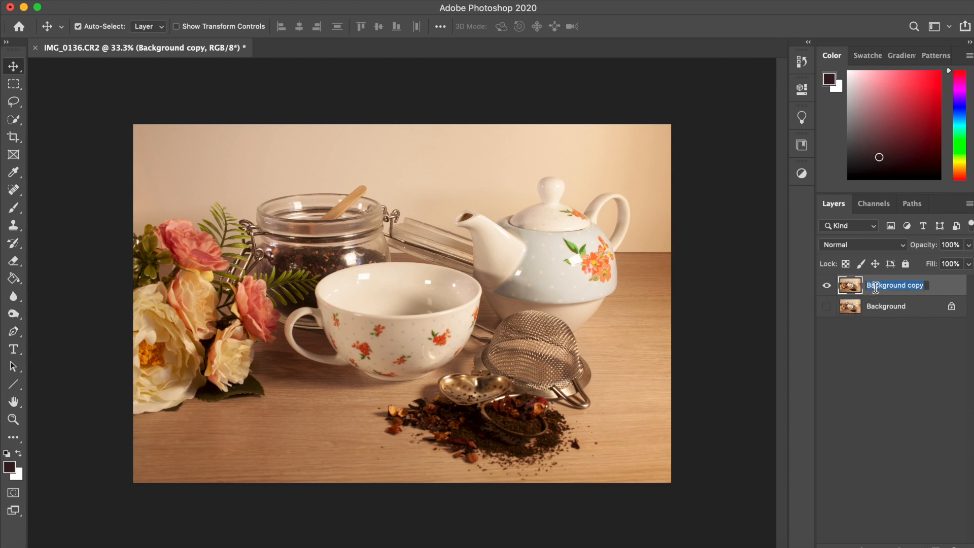
pyautogui.write('Editing layer')
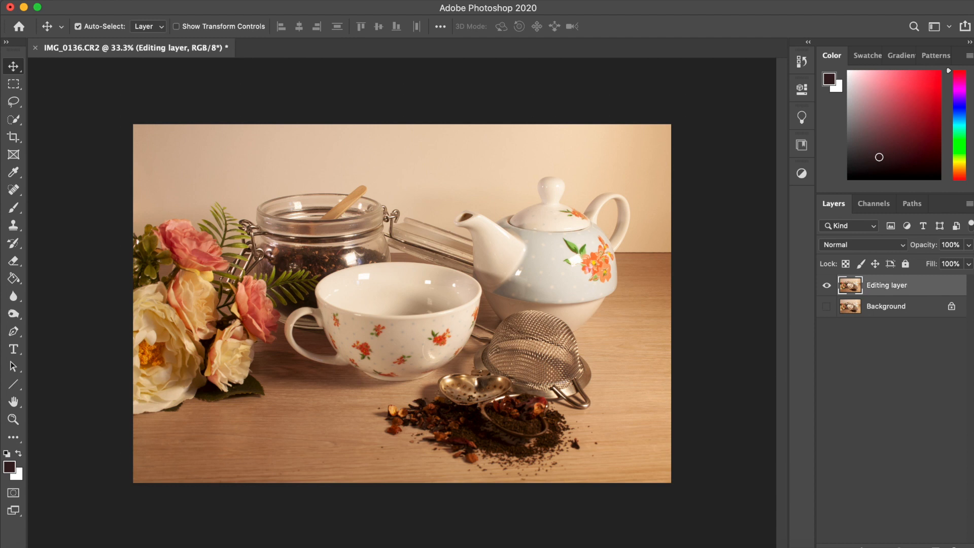
pyautogui.moveTo(754, 142)
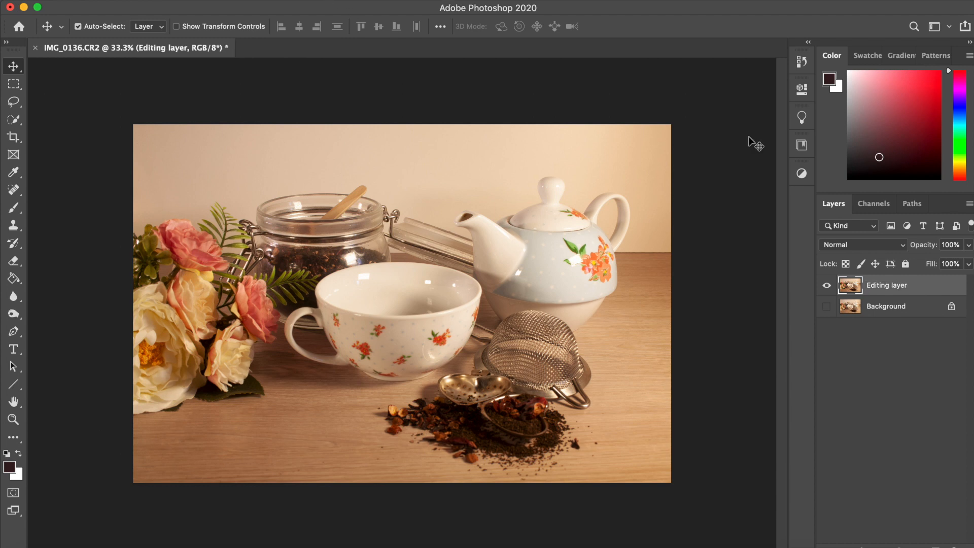
pyautogui.rightClick(889, 285)
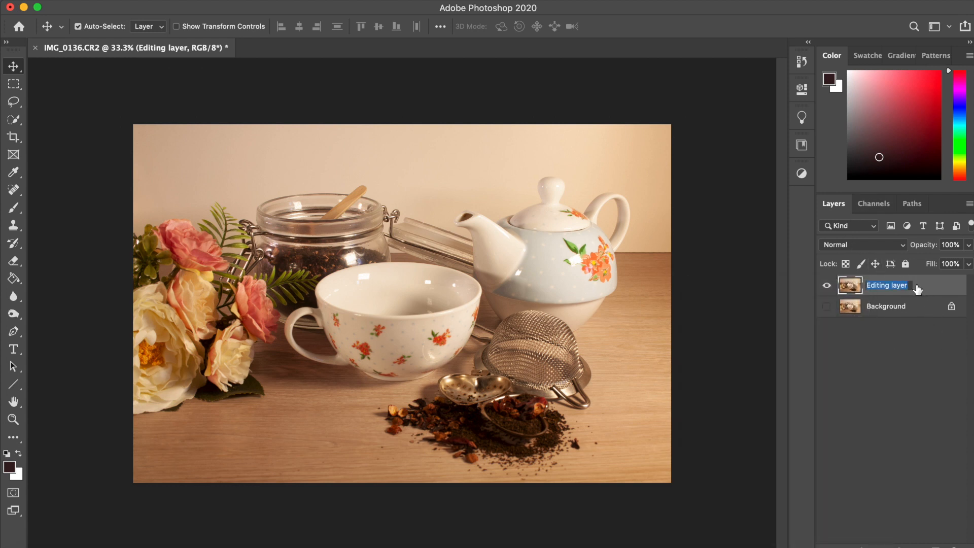
pyautogui.write('Base')
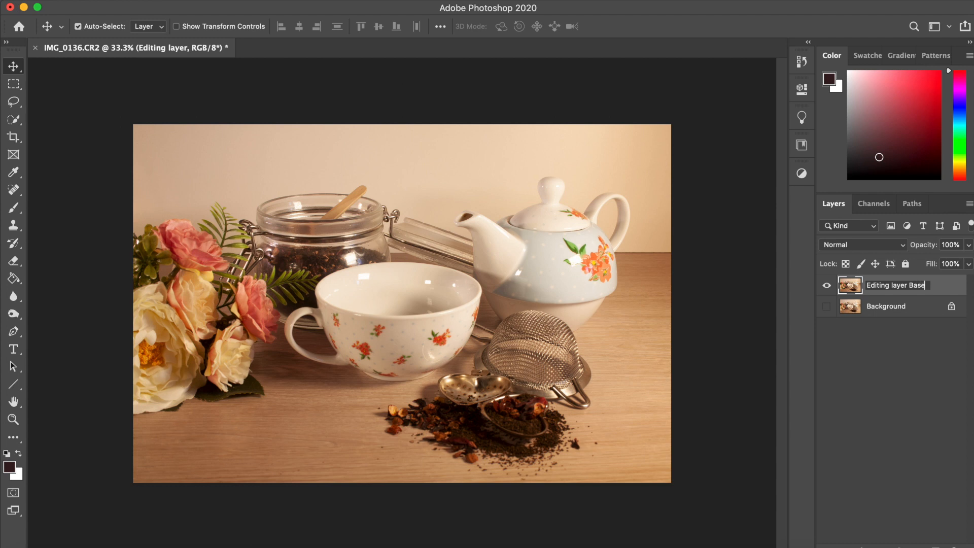
pyautogui.press('Return')
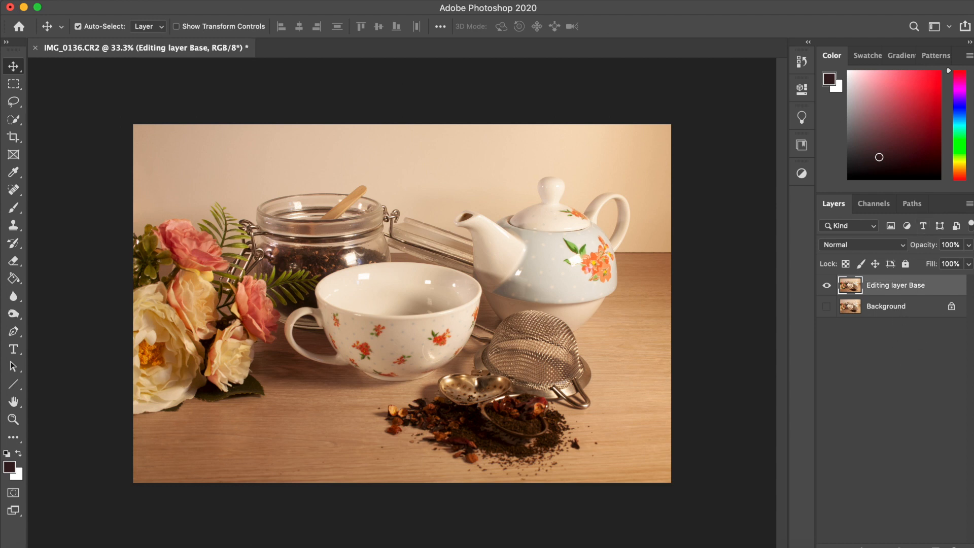
pyautogui.moveTo(134, 4)
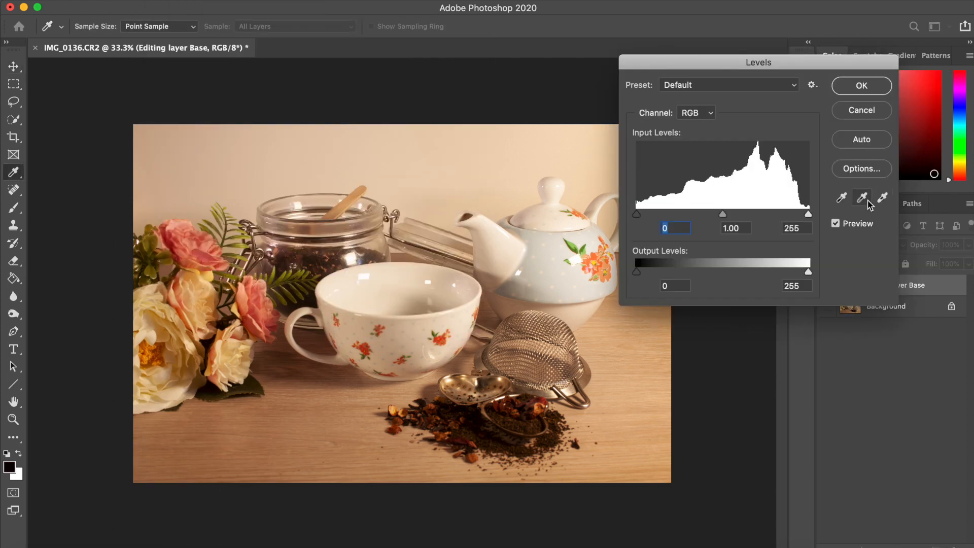
# Adjust Levels on the RGB, Red, Green and Blue channels to cool the warm cast, and apply.
pyautogui.click(861, 198)
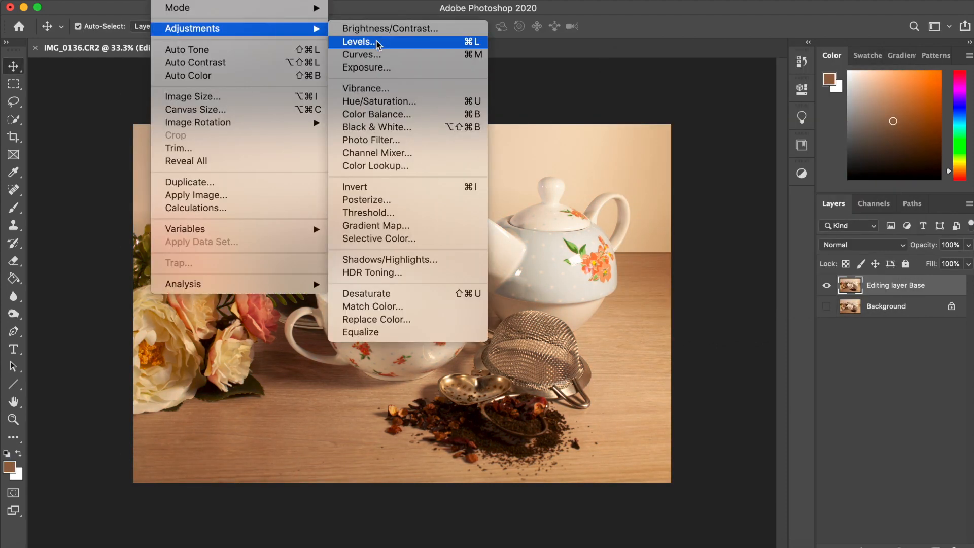
pyautogui.click(357, 42)
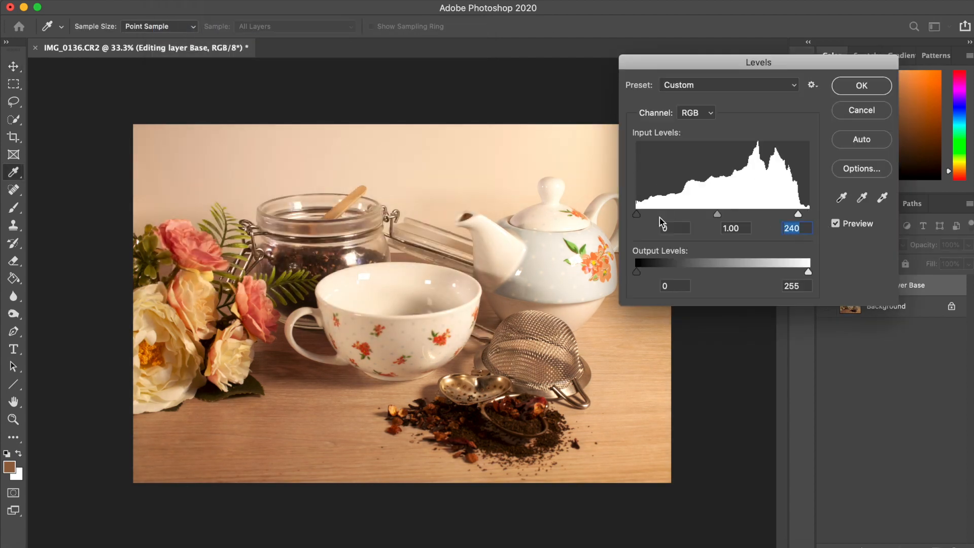
pyautogui.click(696, 113)
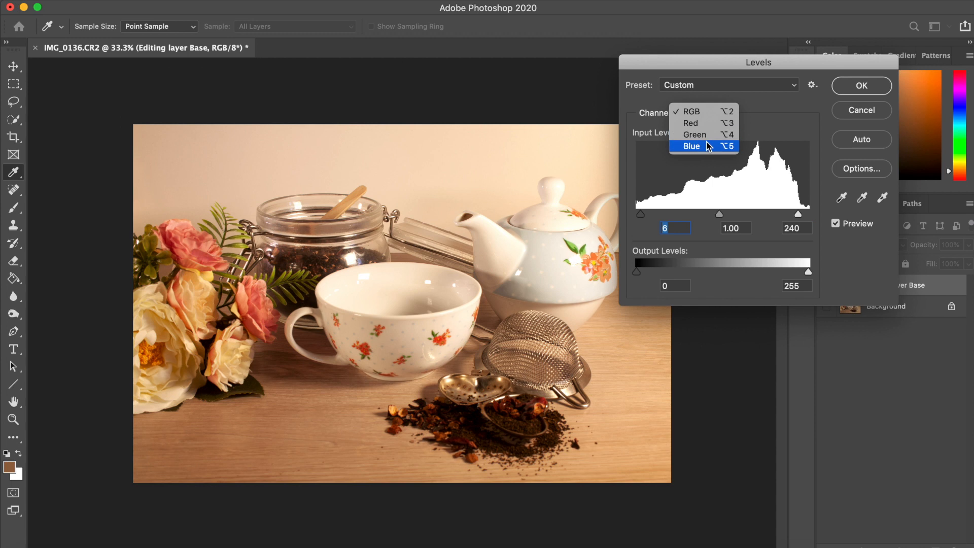
pyautogui.click(690, 123)
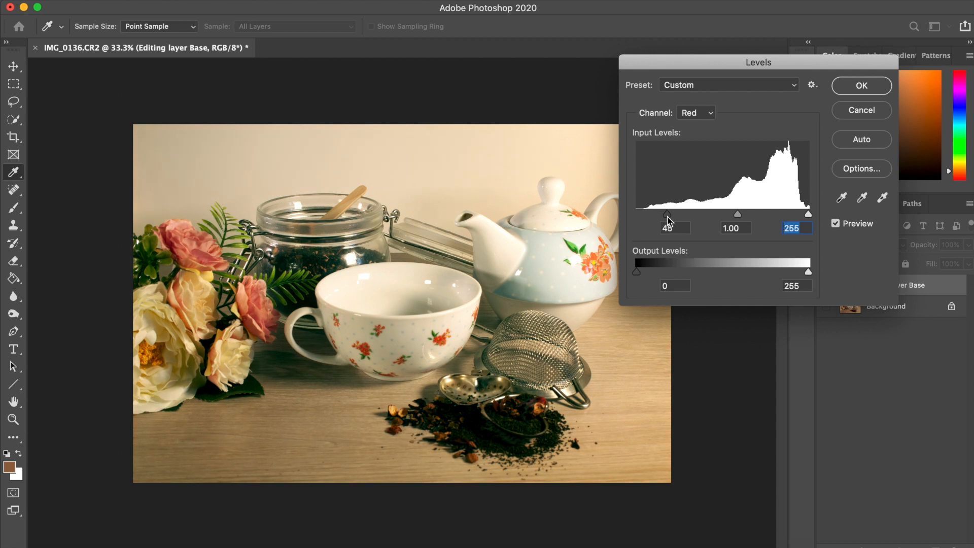
pyautogui.click(697, 113)
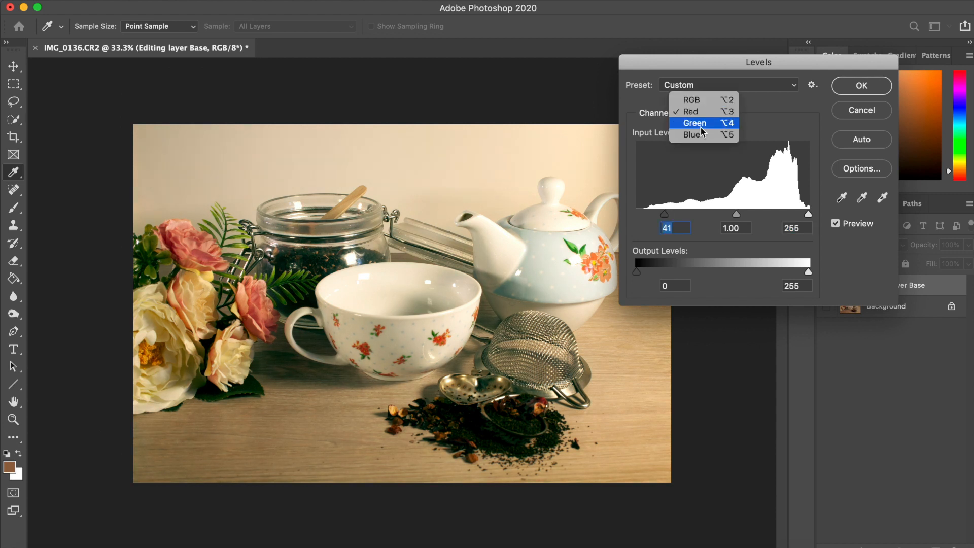
pyautogui.click(694, 122)
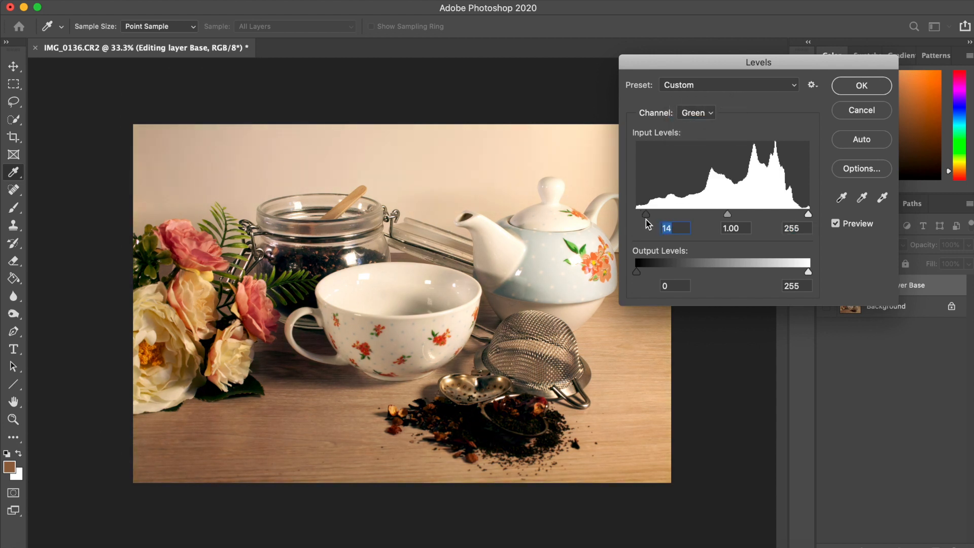
pyautogui.click(696, 112)
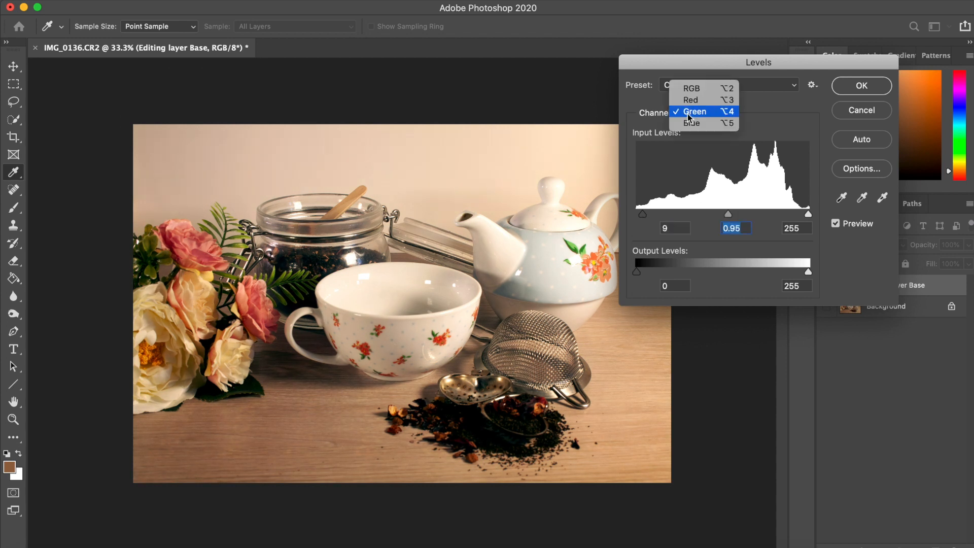
pyautogui.click(692, 123)
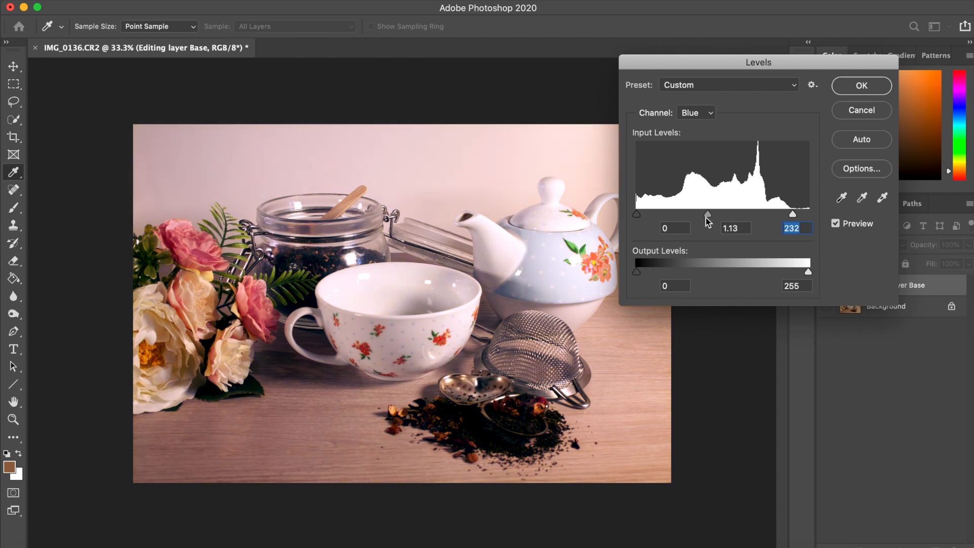
pyautogui.click(860, 85)
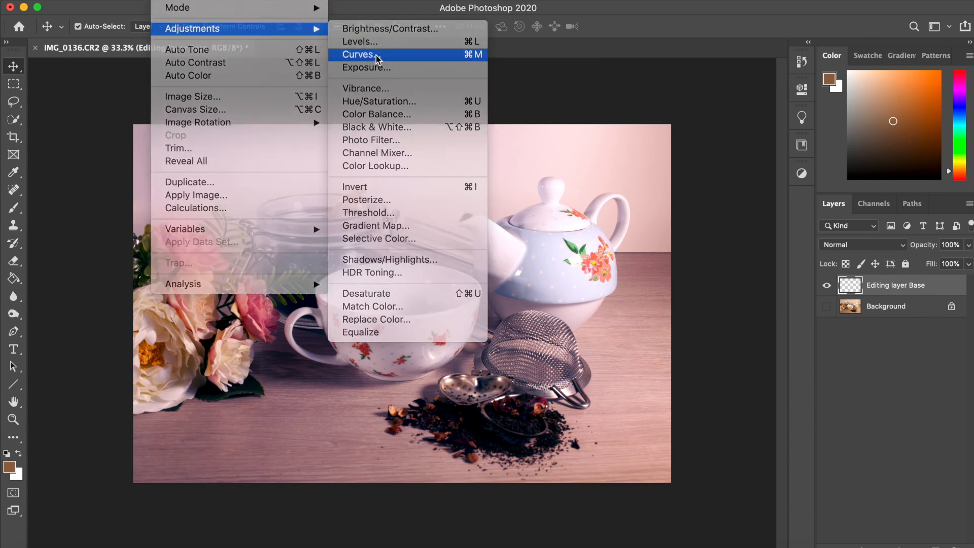
# Shape Curves points on the RGB, Red, Green and Blue channels for more neutral tones, and apply.
pyautogui.click(357, 53)
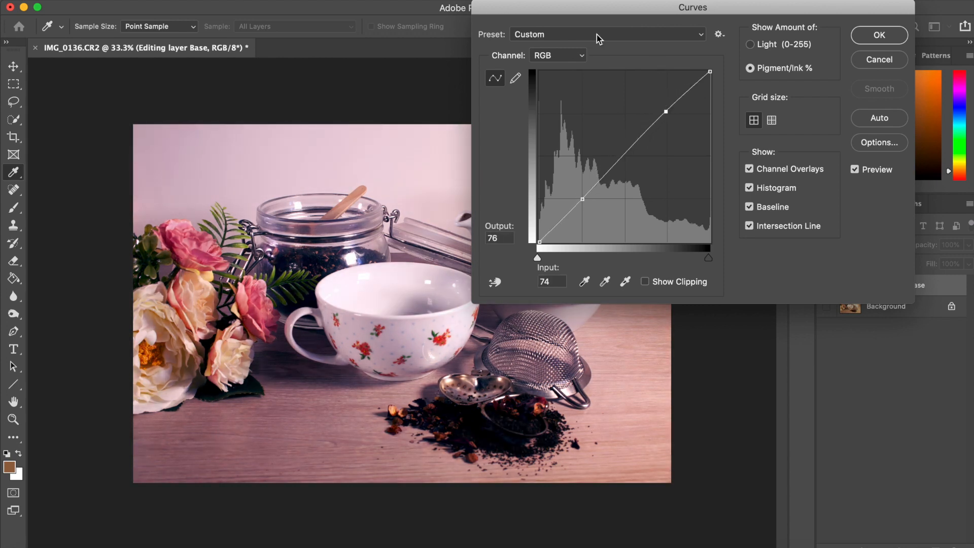
pyautogui.click(556, 55)
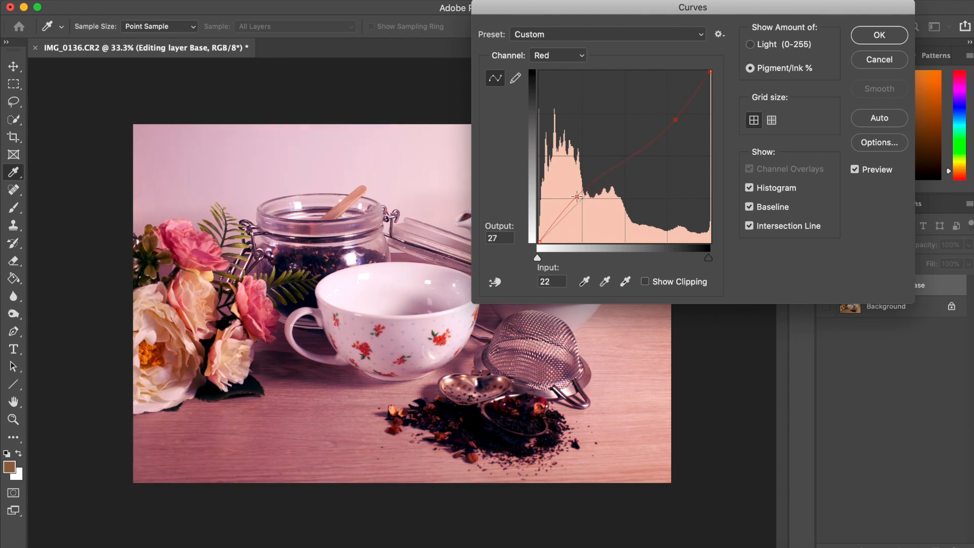
pyautogui.click(557, 54)
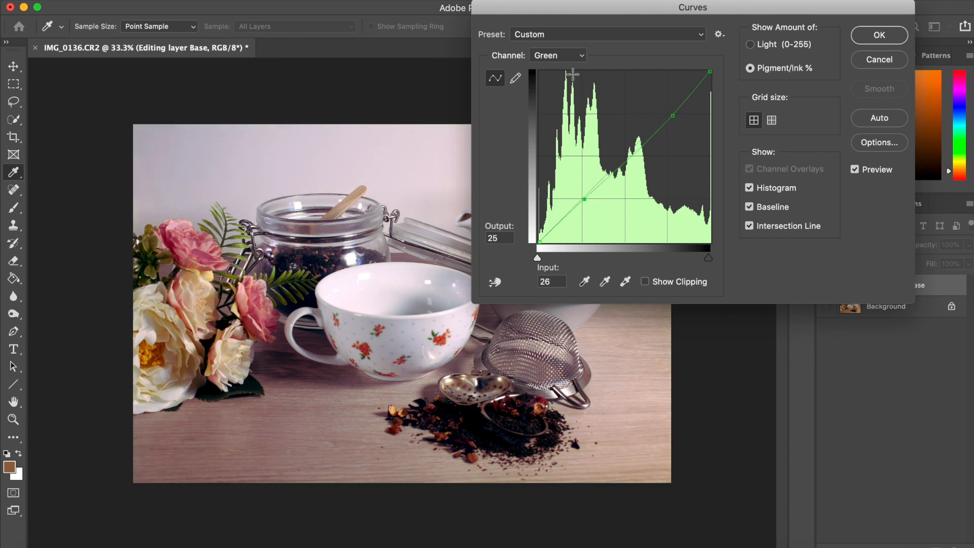
pyautogui.click(557, 55)
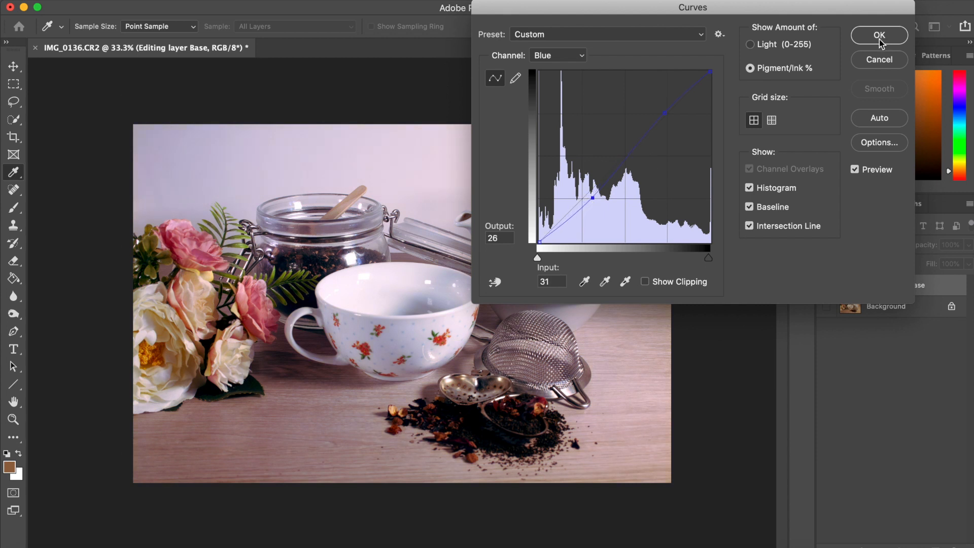
pyautogui.click(879, 34)
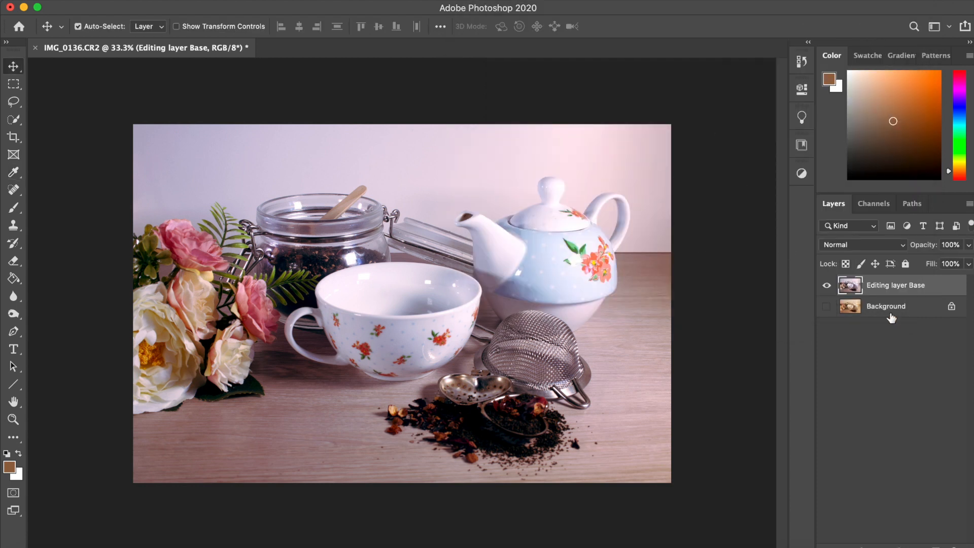
# On a duplicate of Editing layer Base, apply Vibrance −20 and Saturation −6.
pyautogui.click(826, 305)
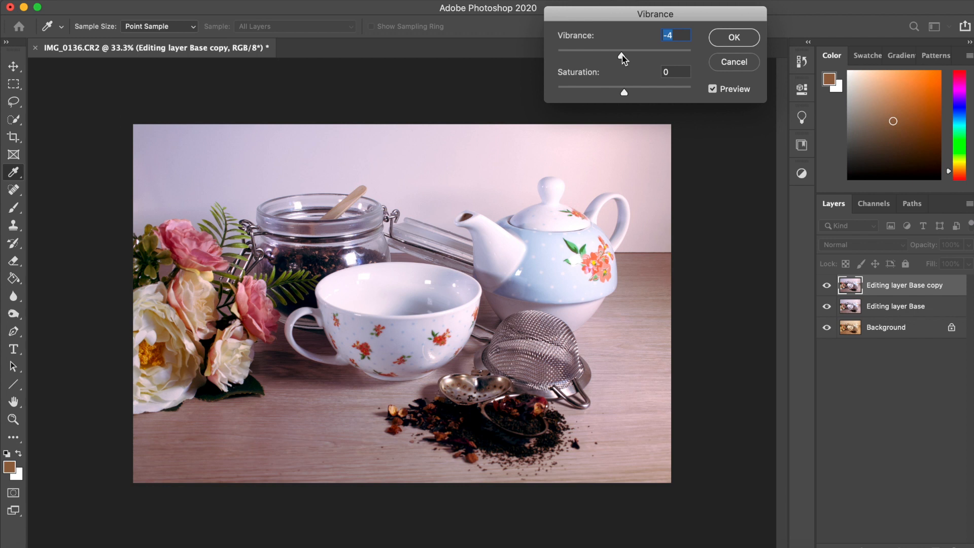
pyautogui.moveTo(626, 60)
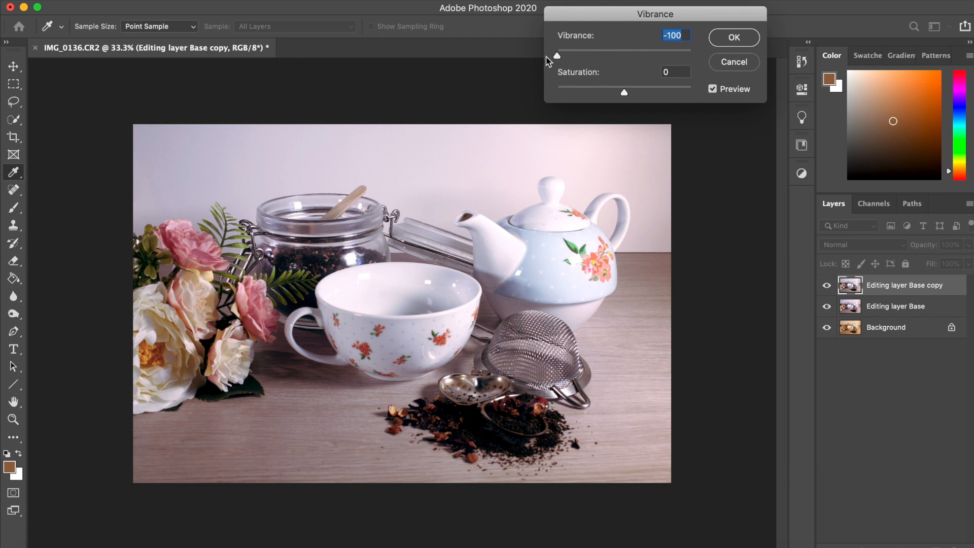
pyautogui.click(678, 36)
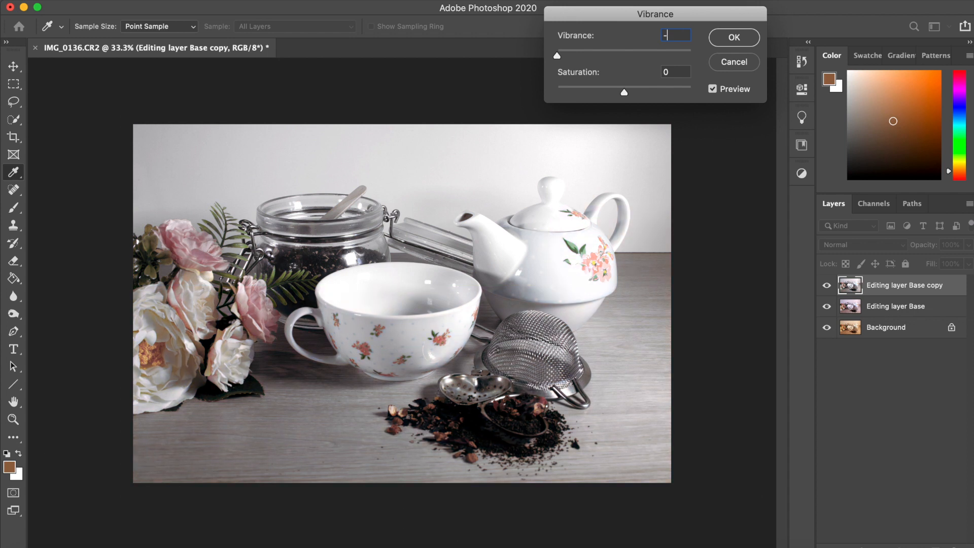
pyautogui.write('-30')
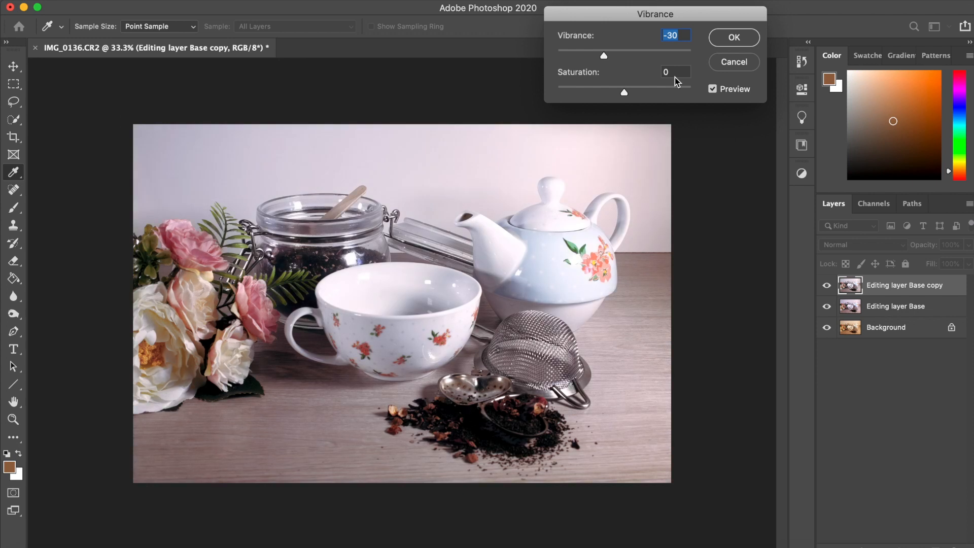
pyautogui.moveTo(682, 63)
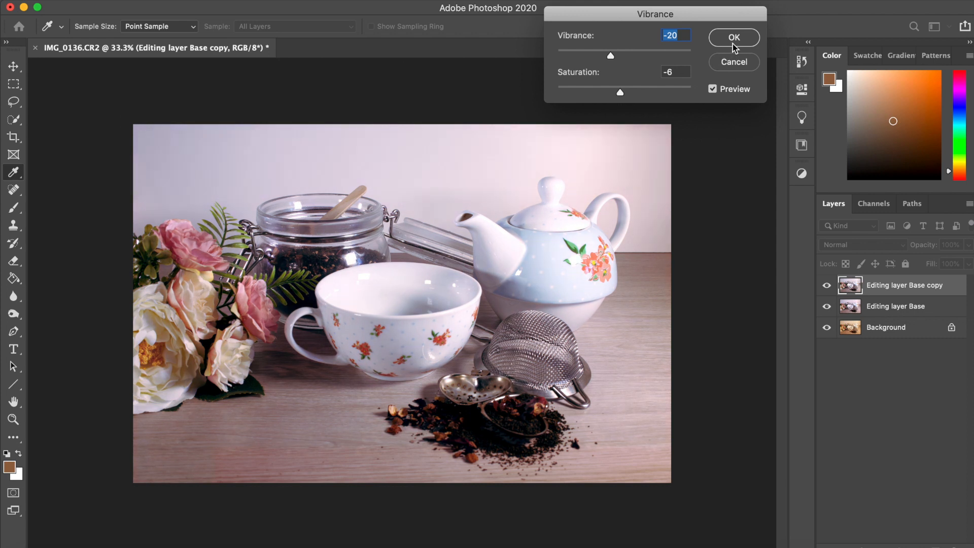
pyautogui.click(676, 71)
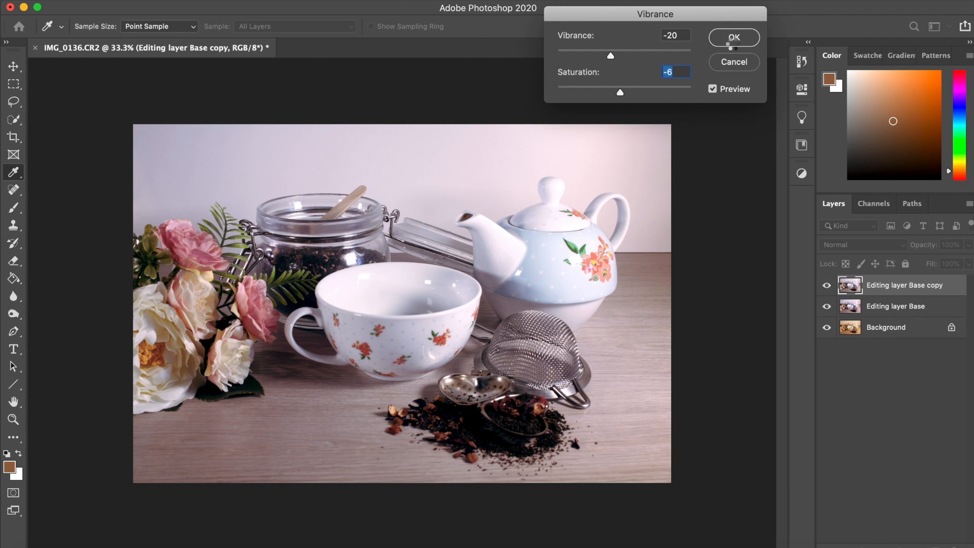
pyautogui.click(734, 38)
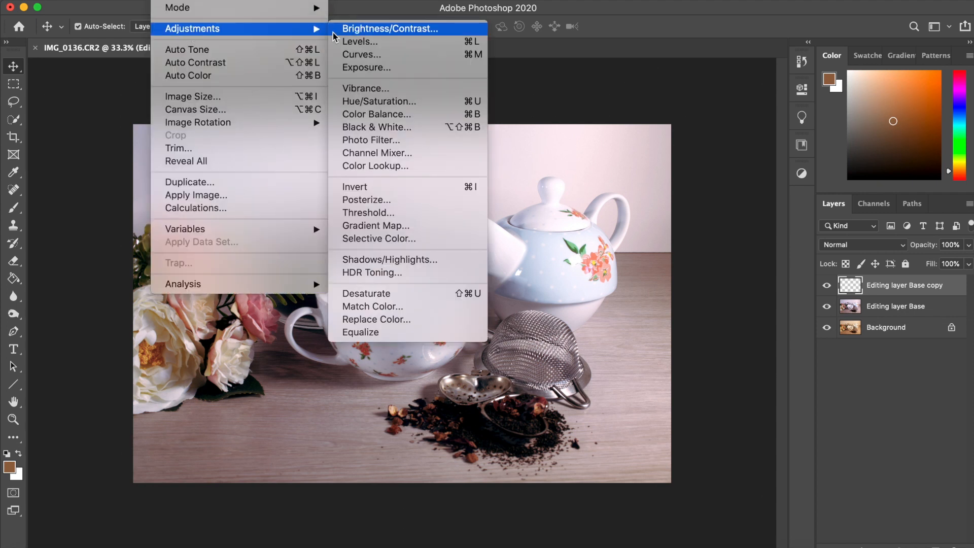
pyautogui.moveTo(379, 101)
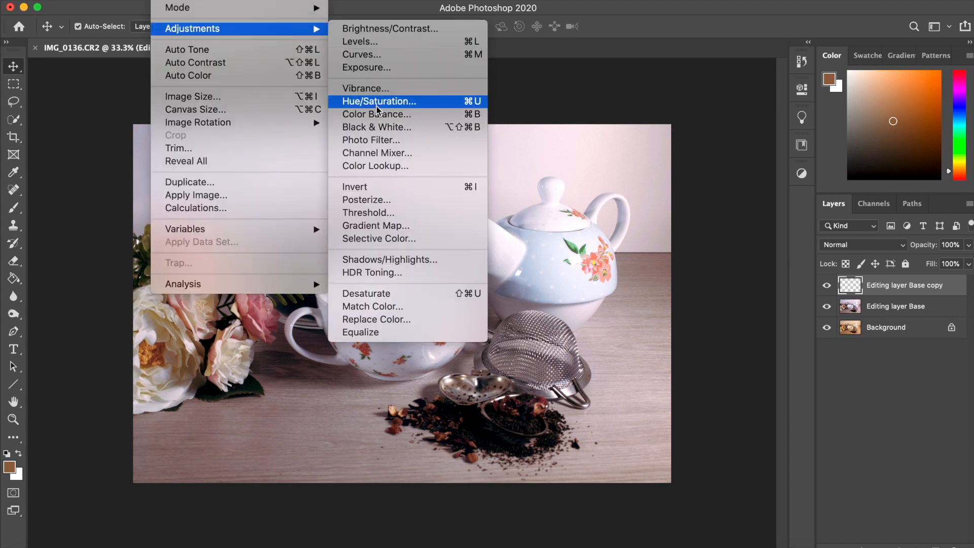
# Set Color Balance Shadows to -7/+5/+2 and Midtones to -13/+1/-6 for a cooler look.
pyautogui.click(376, 113)
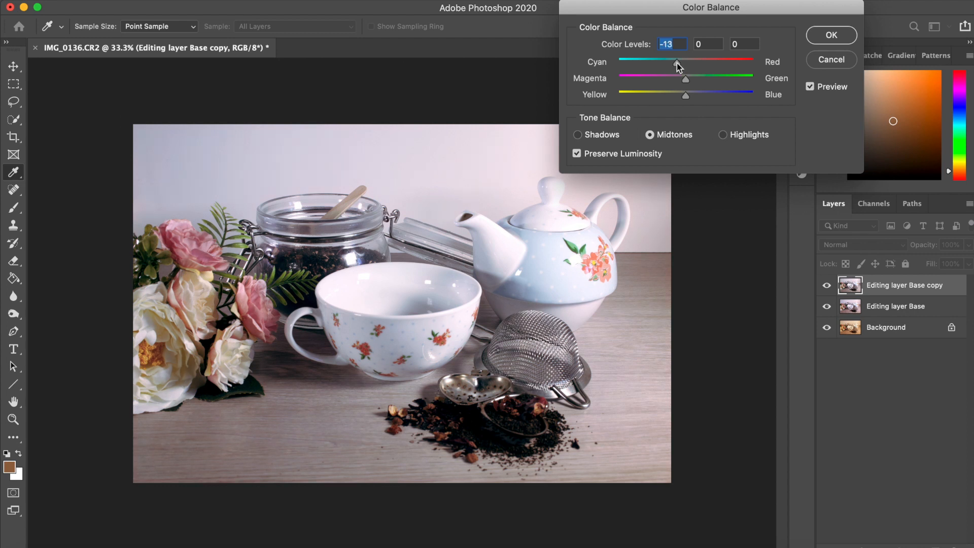
pyautogui.click(724, 135)
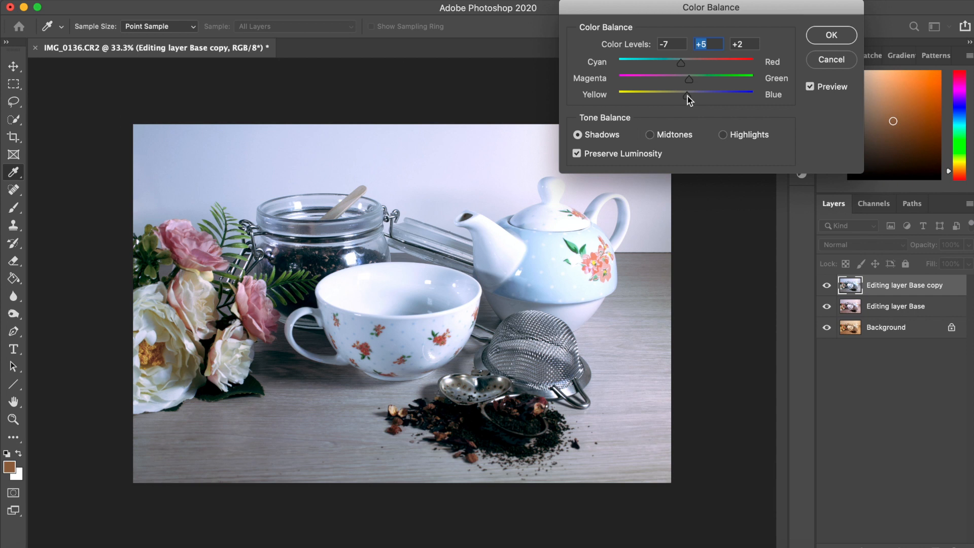
pyautogui.click(649, 135)
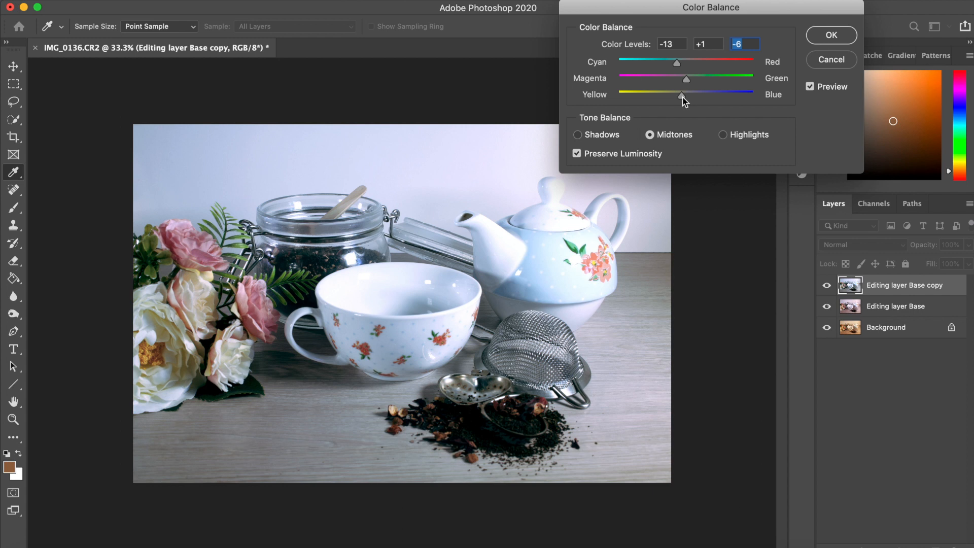
pyautogui.moveTo(814, 52)
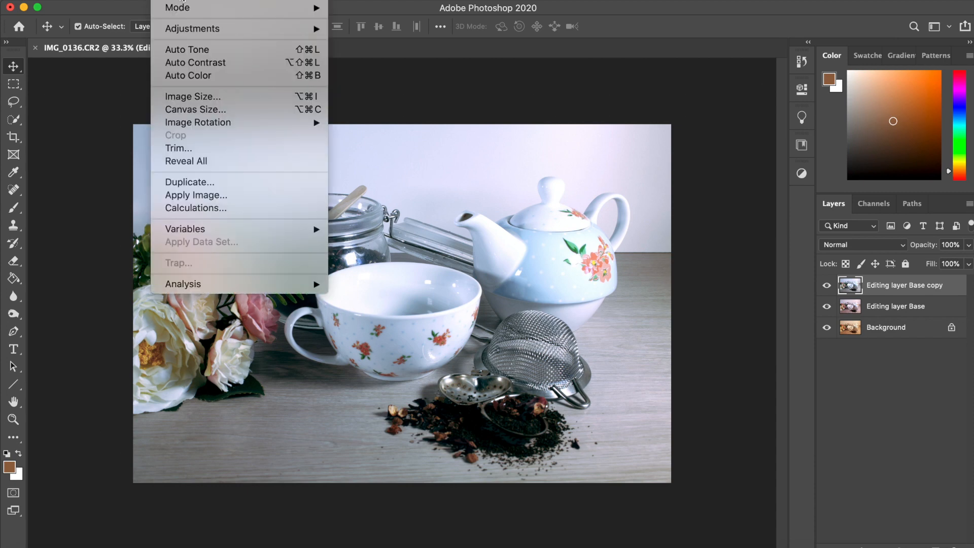
pyautogui.moveTo(192, 29)
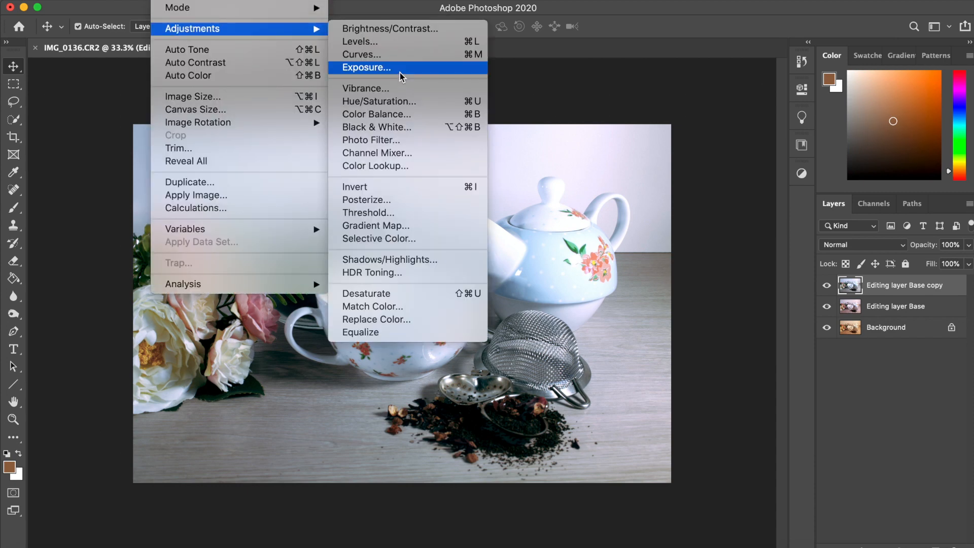
# Apply an Exposure adjustment to the colour-balanced photo.
pyautogui.click(367, 67)
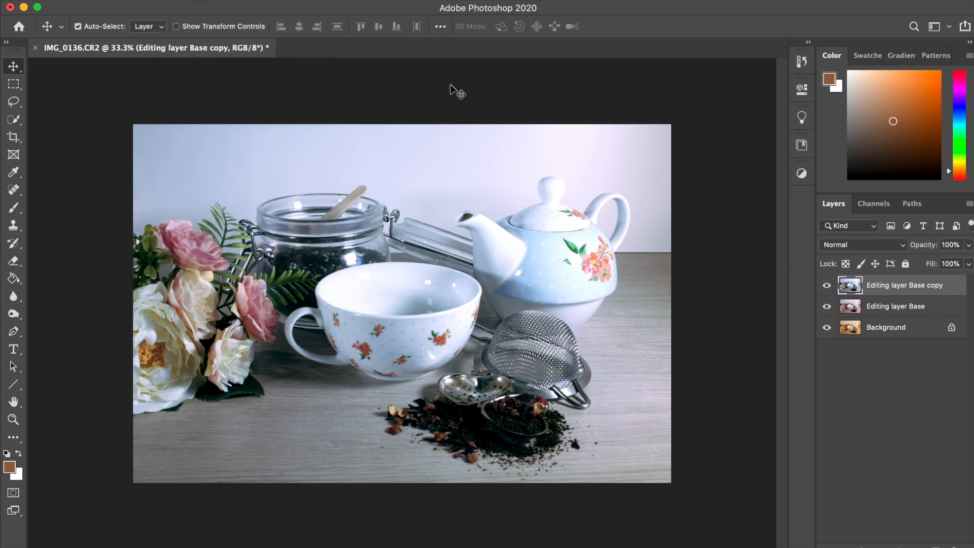
pyautogui.moveTo(510, 103)
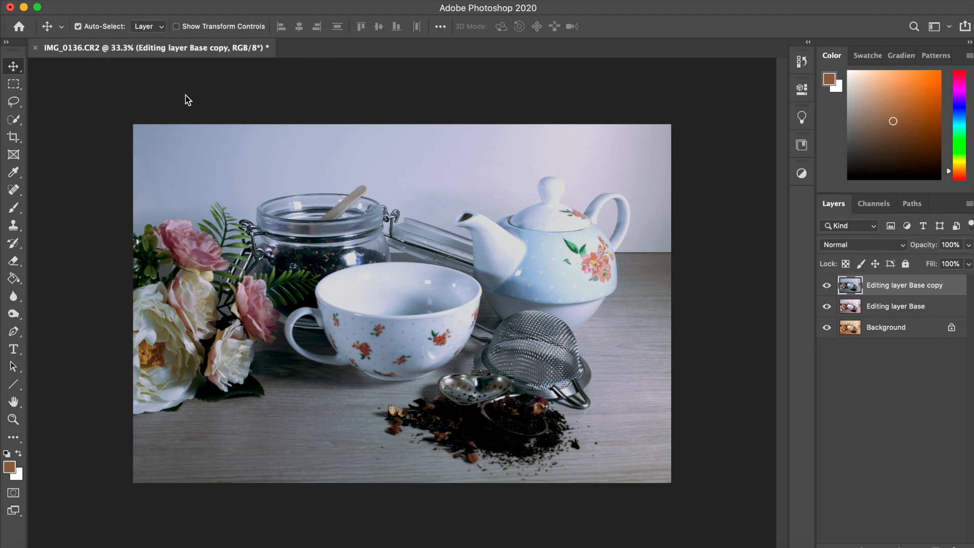
# Save the layered document as 'Editied tea.psd' in Photoshop format on the Desktop.
pyautogui.press('cmd+shift+s')
pyautogui.write('Editied tea.psd')
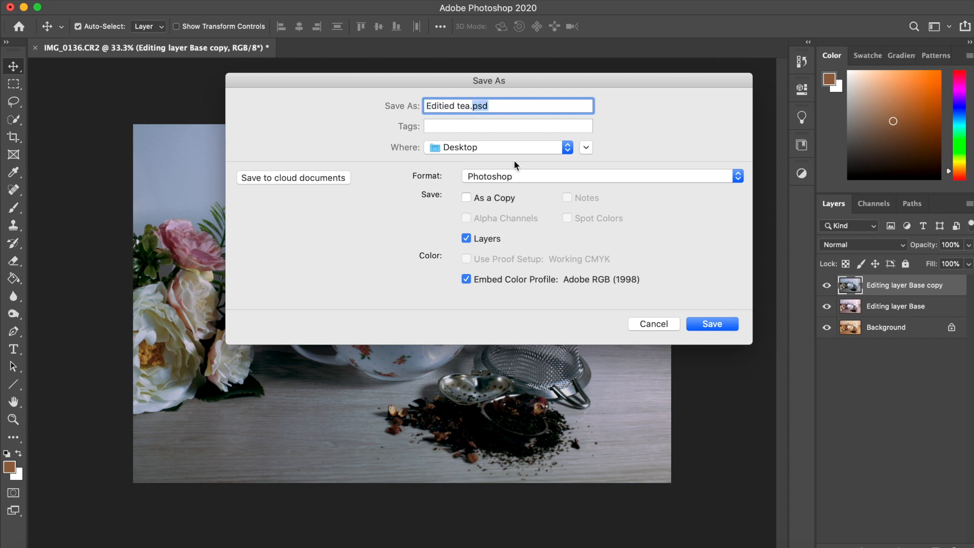
pyautogui.click(585, 147)
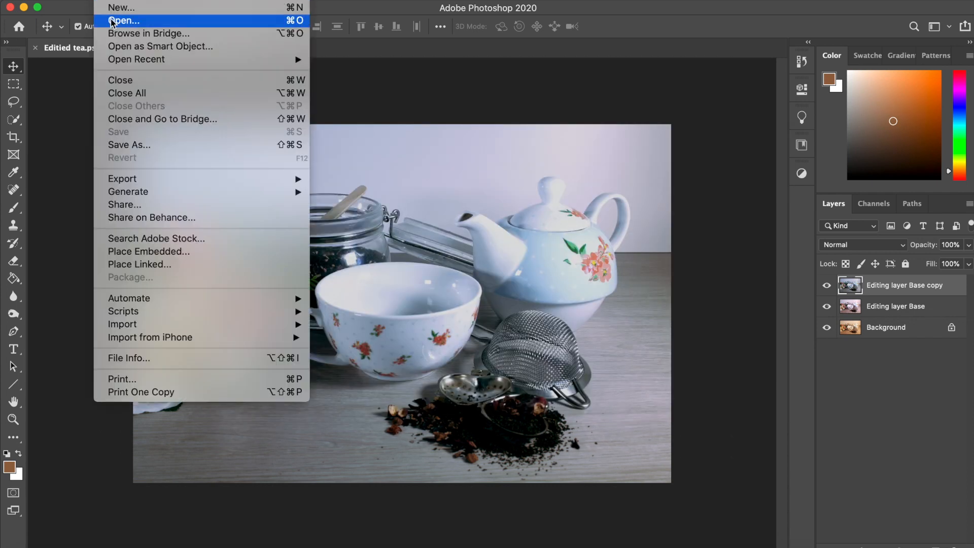
pyautogui.moveTo(137, 59)
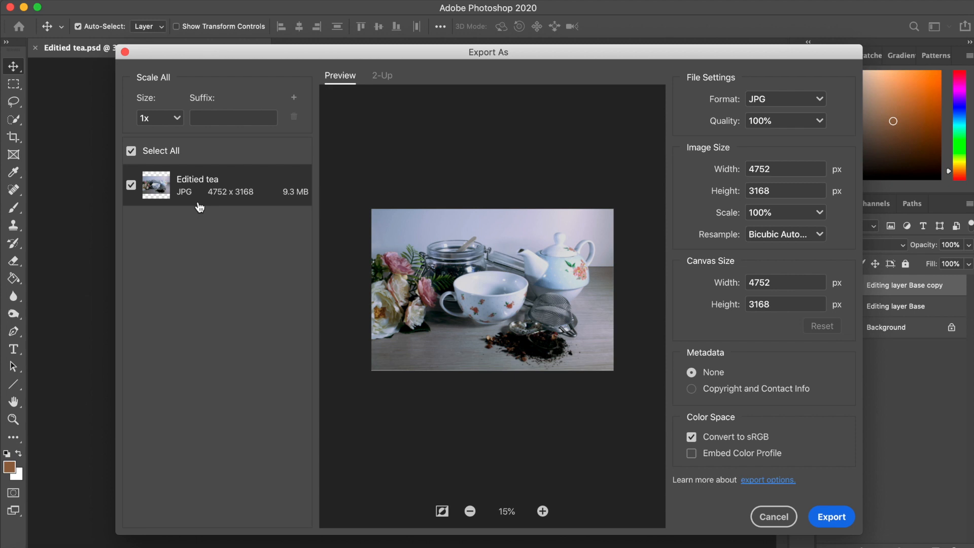
pyautogui.moveTo(209, 169)
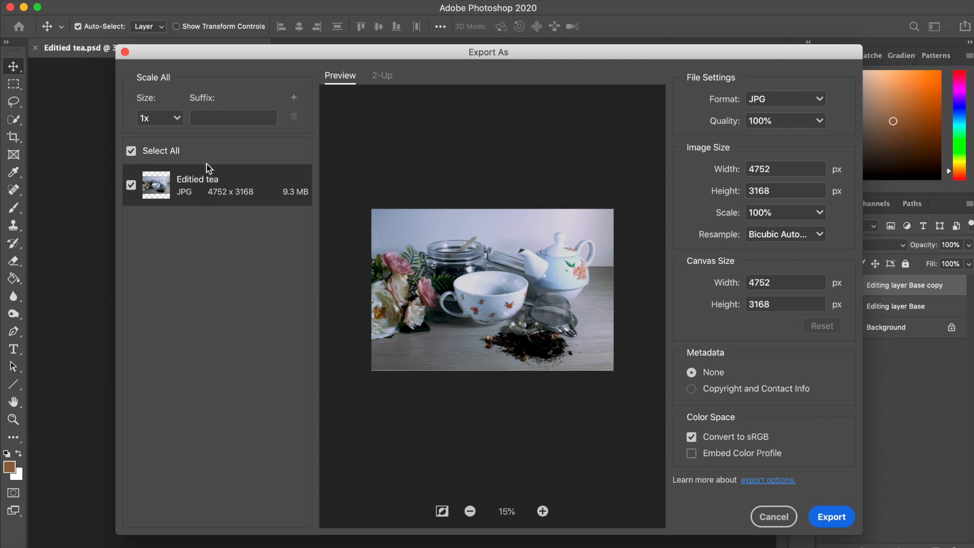
pyautogui.moveTo(471, 263)
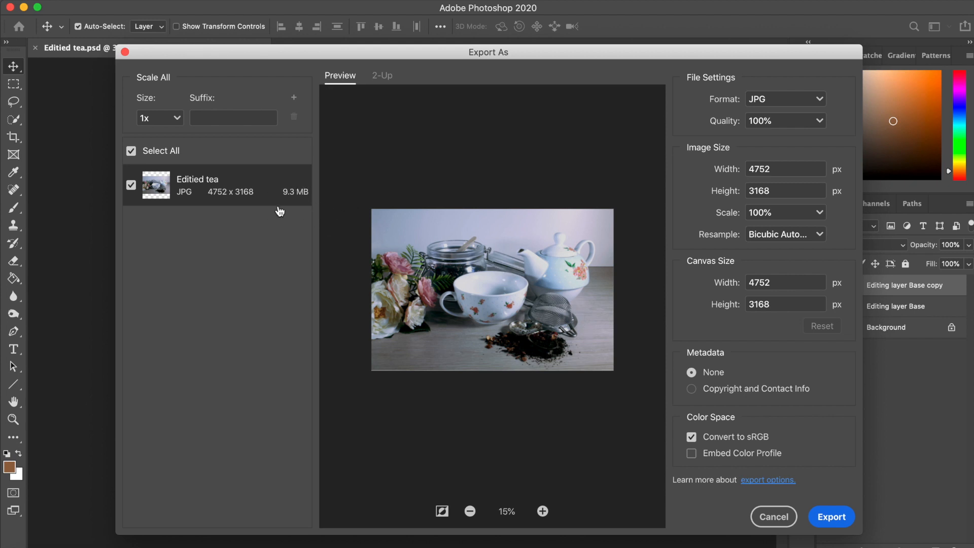
pyautogui.moveTo(214, 203)
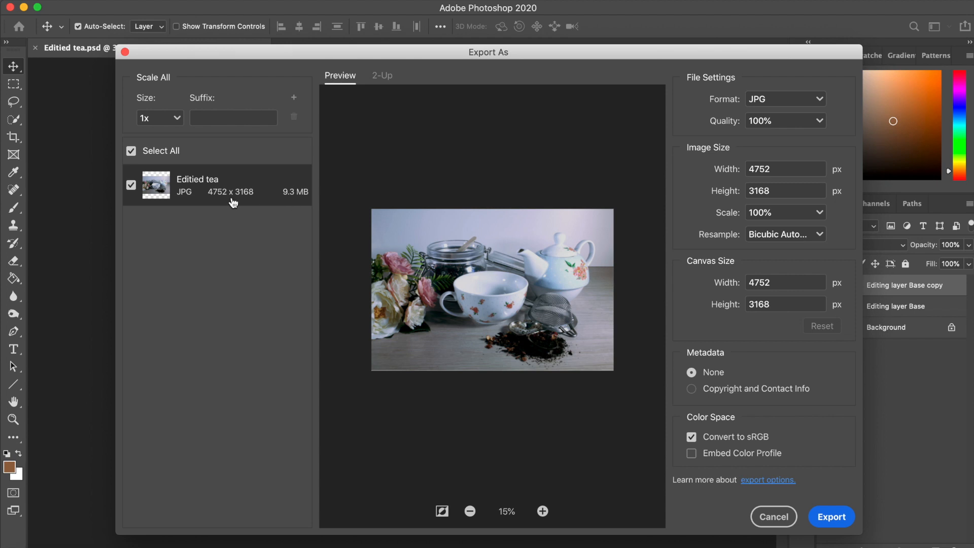
pyautogui.moveTo(766, 121)
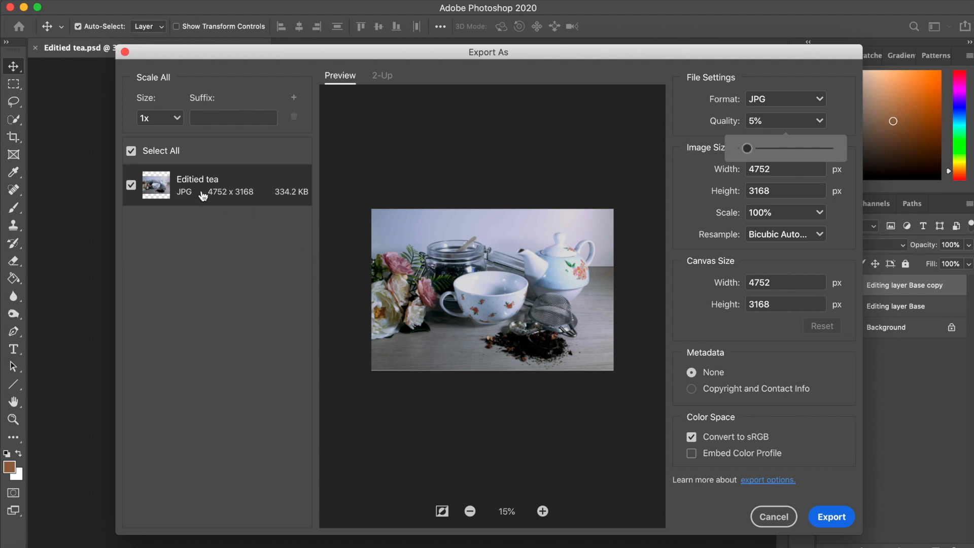
pyautogui.moveTo(758, 182)
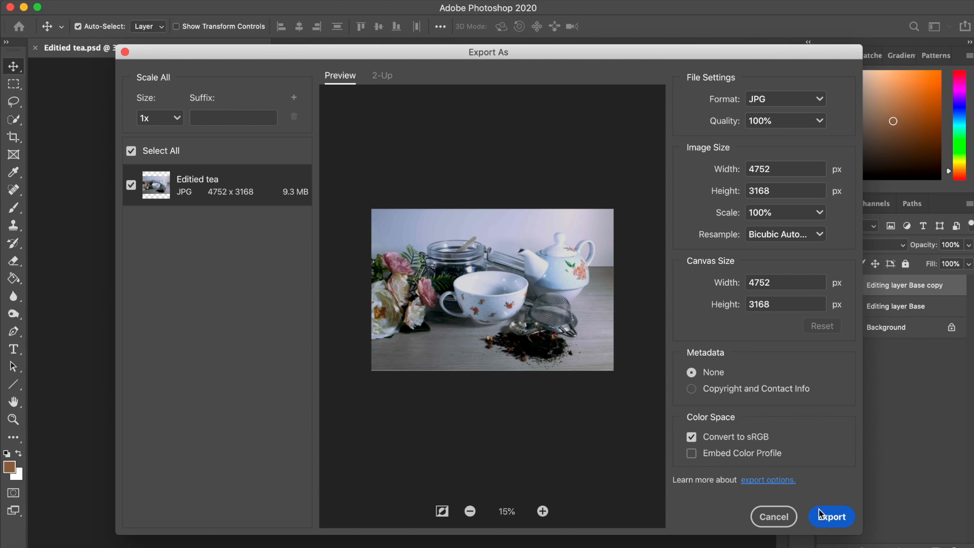
# Start a full-size 4752 × 3168 JPG export at 100% quality via Export As.
pyautogui.click(831, 517)
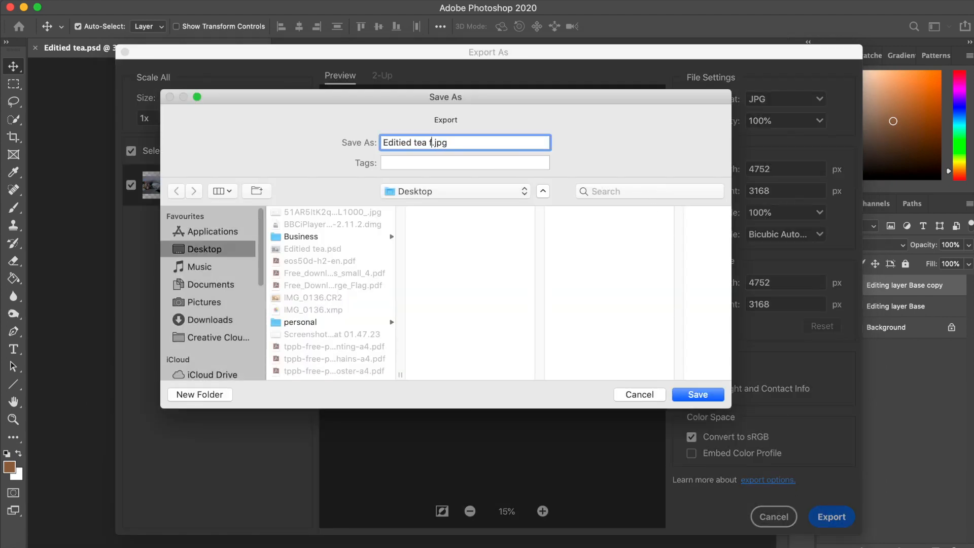
# Save the full-size JPG to the Desktop as 'Editied tea full size.jpg'.
pyautogui.write('full size')
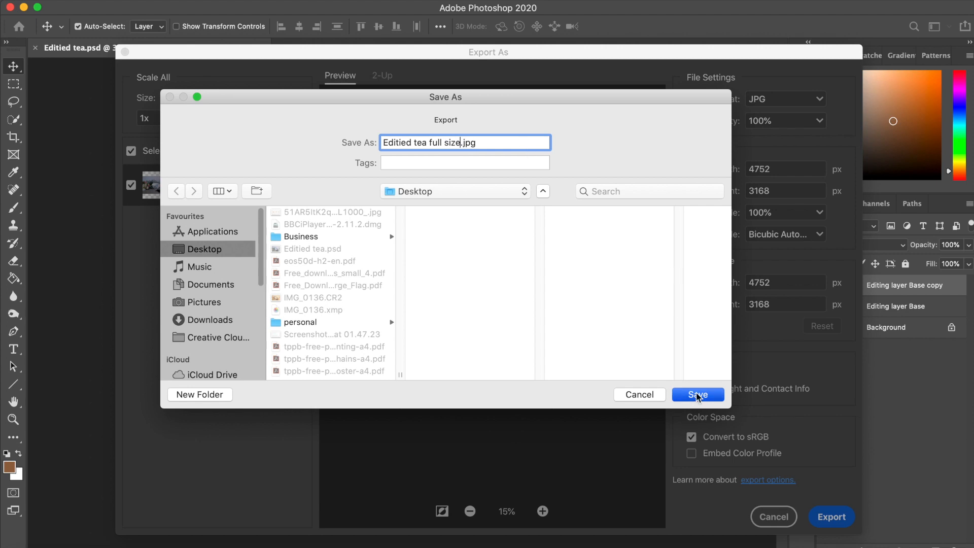
pyautogui.click(697, 395)
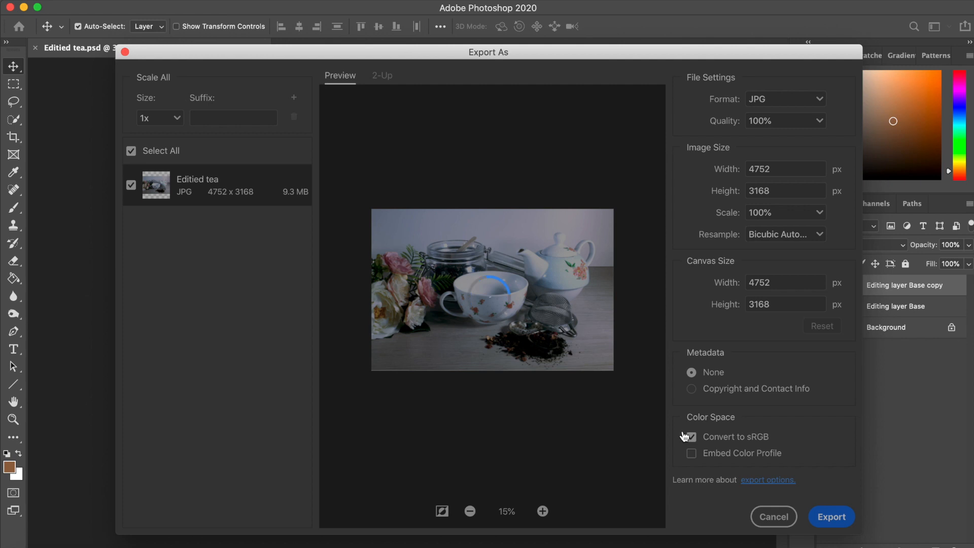
pyautogui.click(773, 517)
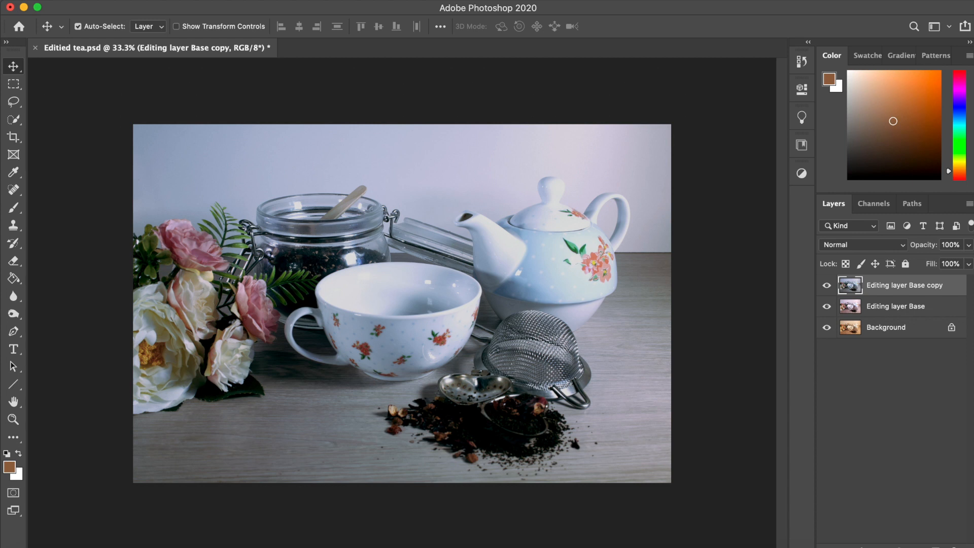
# Crop the photo to a 950 px width and commit it.
pyautogui.click(14, 136)
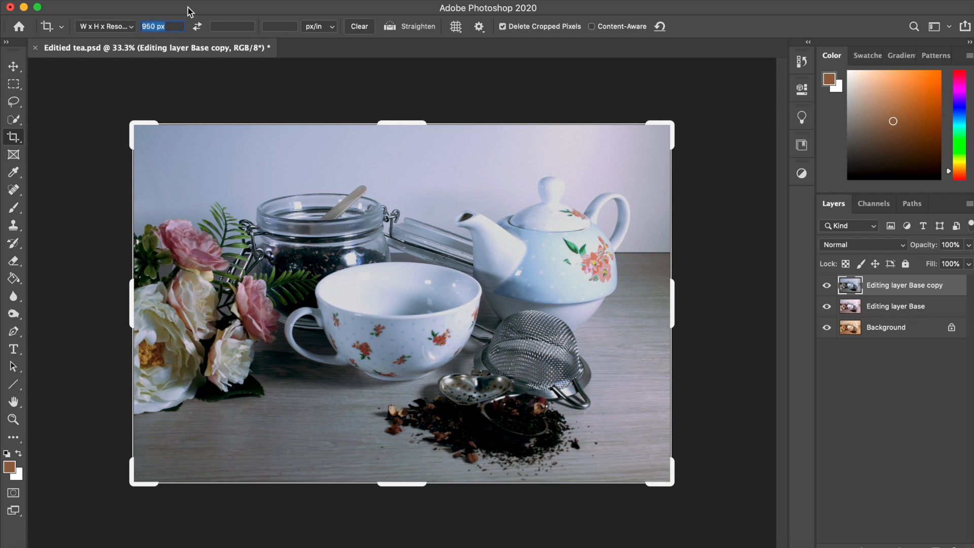
pyautogui.moveTo(138, 128)
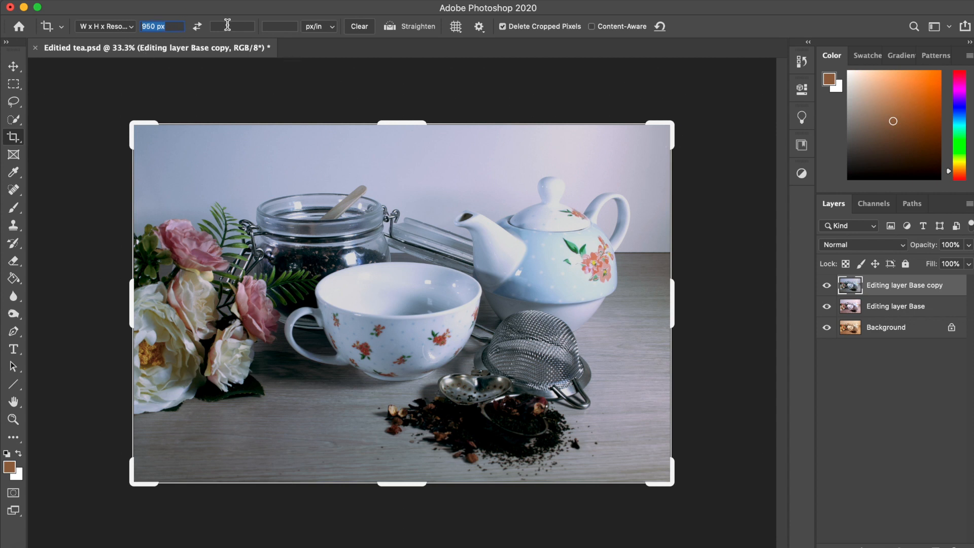
pyautogui.moveTo(181, 134)
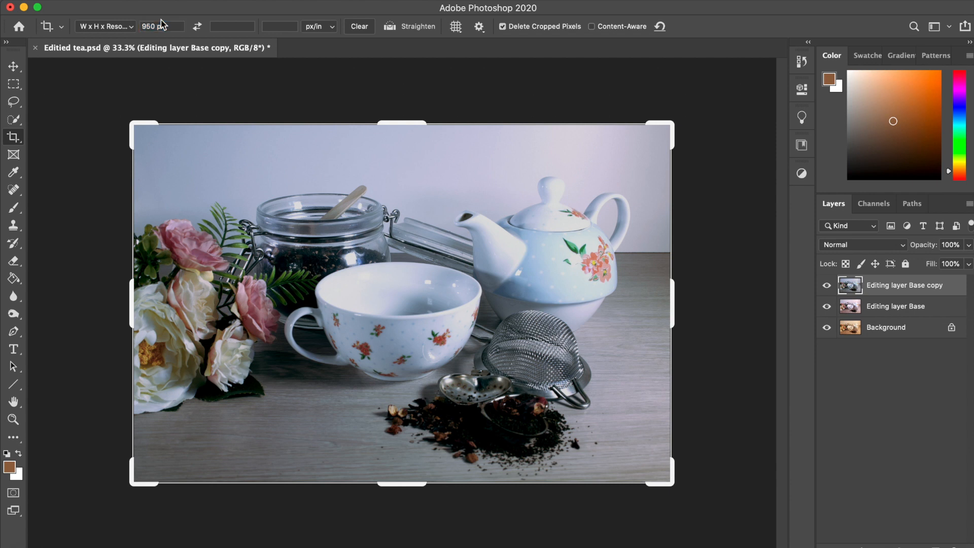
pyautogui.moveTo(144, 96)
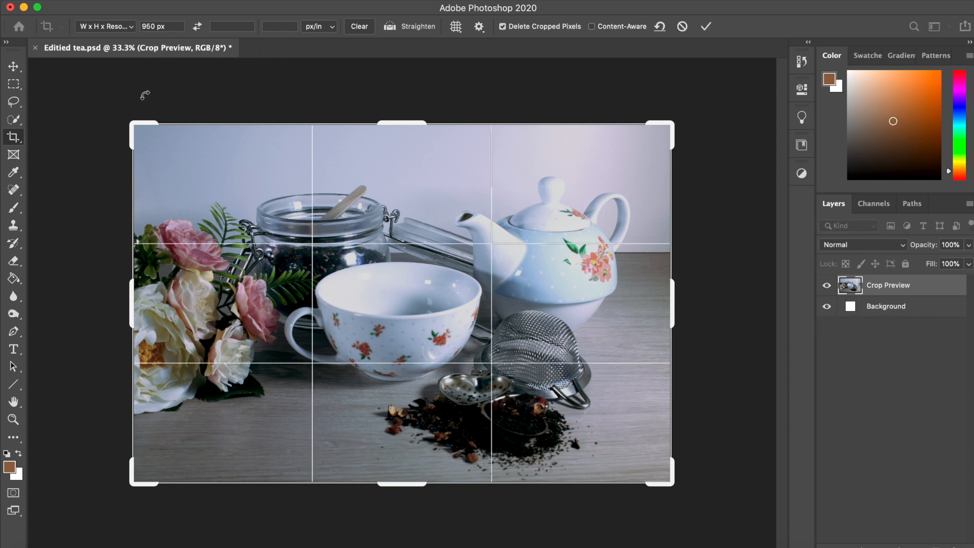
pyautogui.moveTo(642, 15)
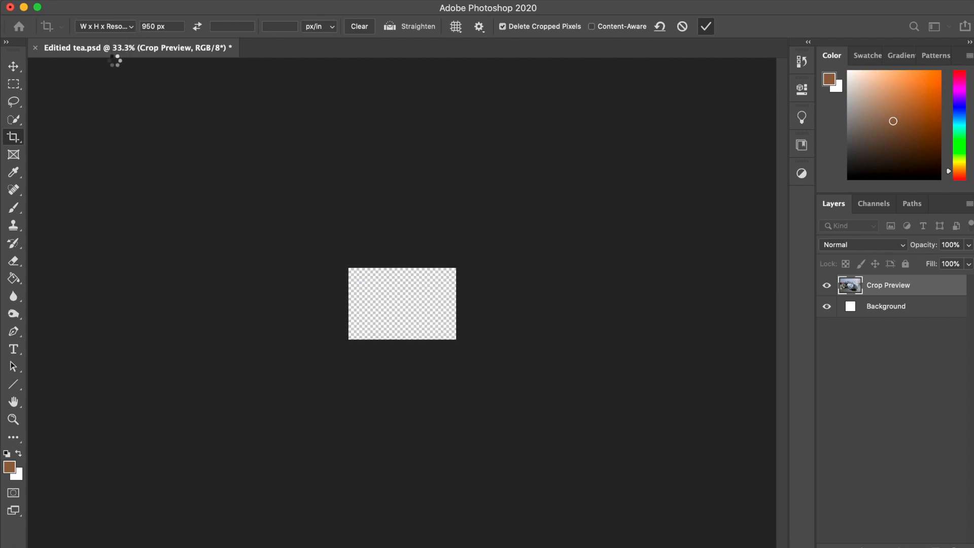
pyautogui.click(705, 27)
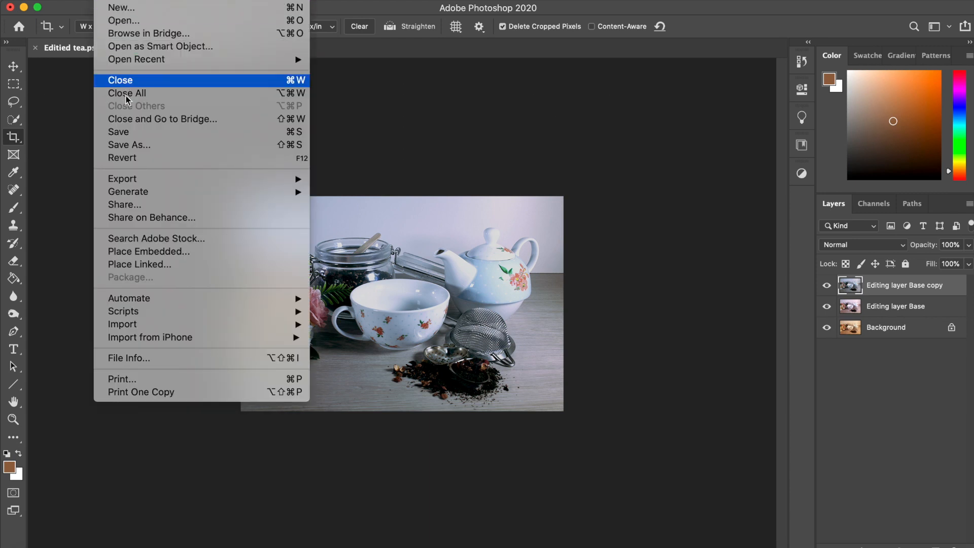
pyautogui.moveTo(122, 178)
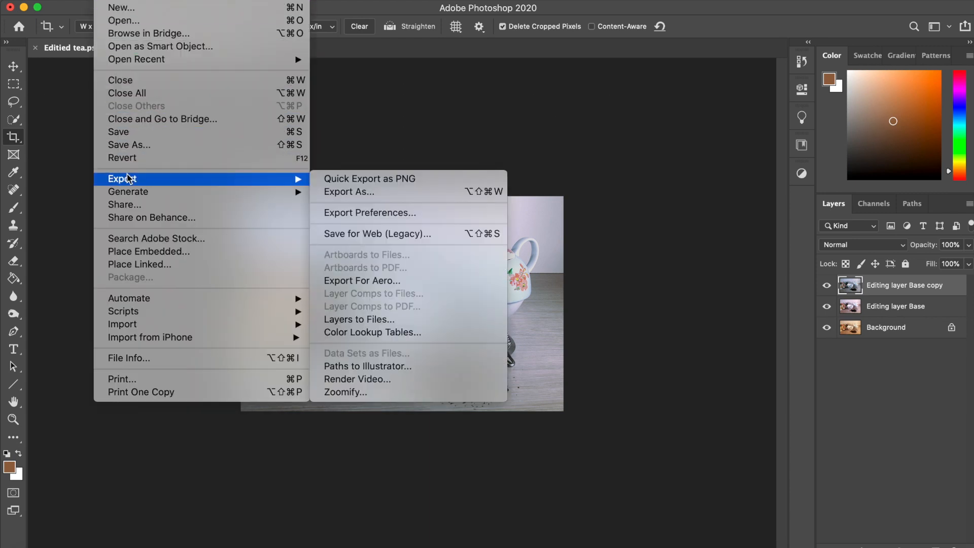
pyautogui.moveTo(358, 203)
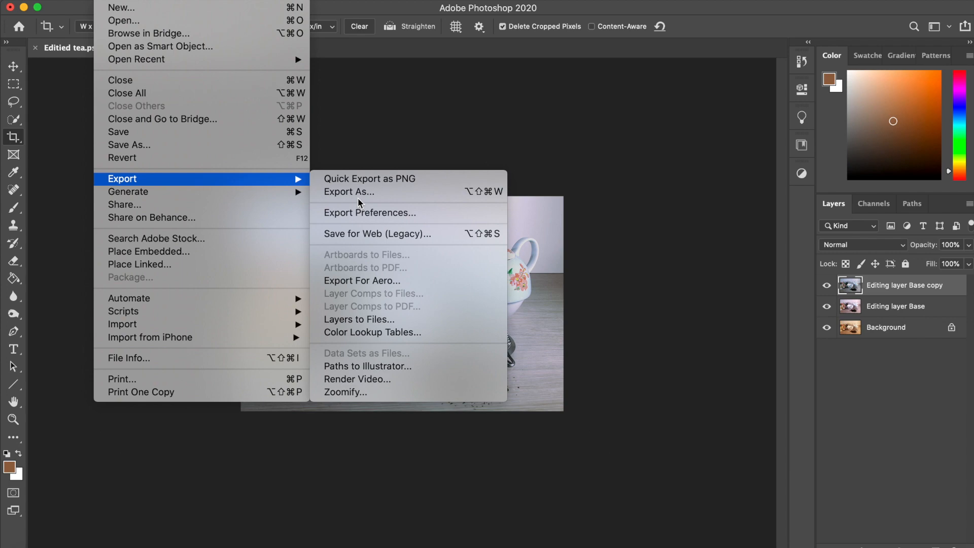
# Begin an Export As JPG of the 950 × 633 photo, aiming for 70% quality.
pyautogui.click(348, 192)
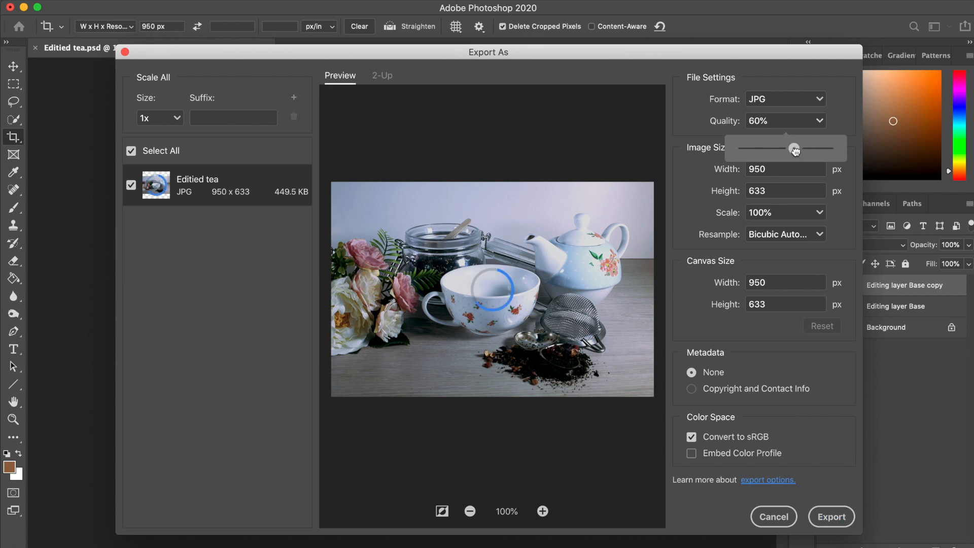
pyautogui.moveTo(743, 121)
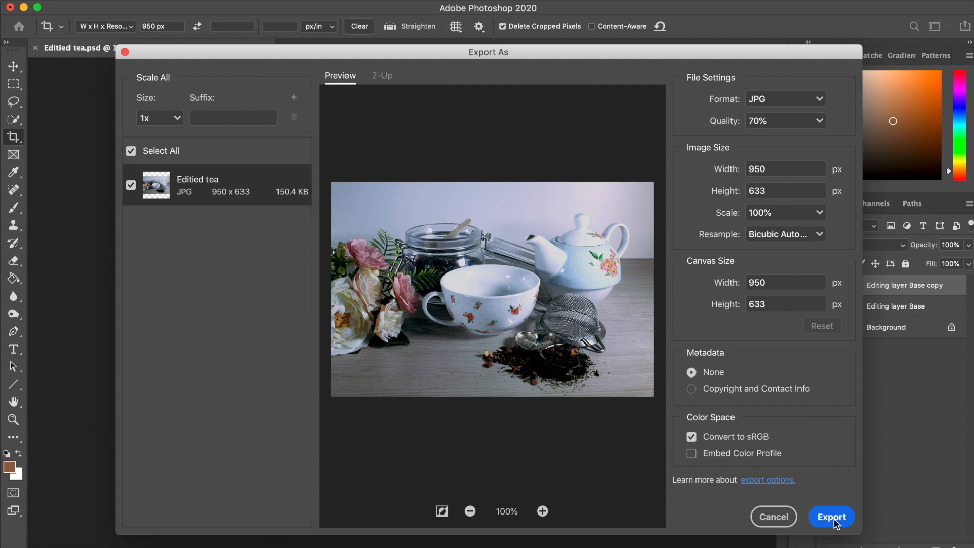
# Export and name the 70% web JPG 'Editied tea web' for saving on the Desktop.
pyautogui.click(786, 191)
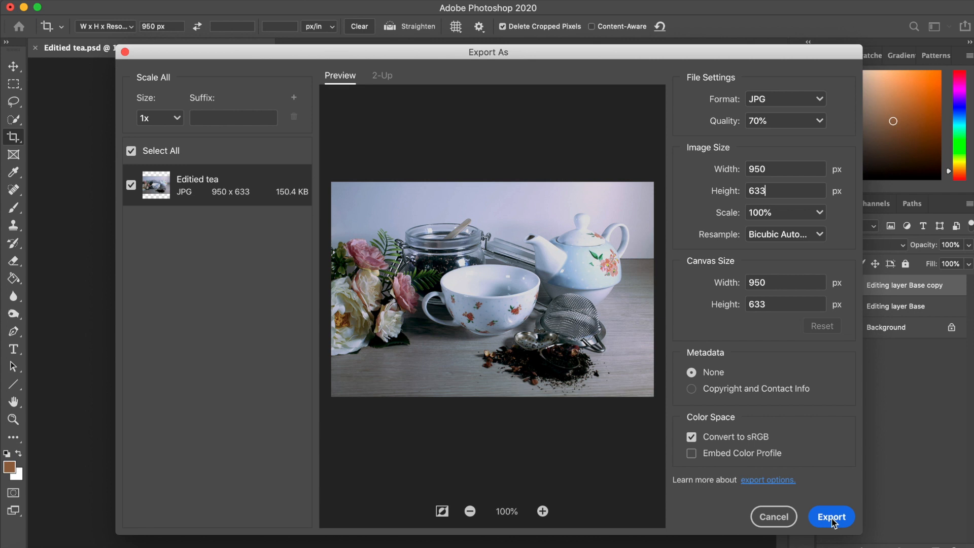
pyautogui.click(831, 517)
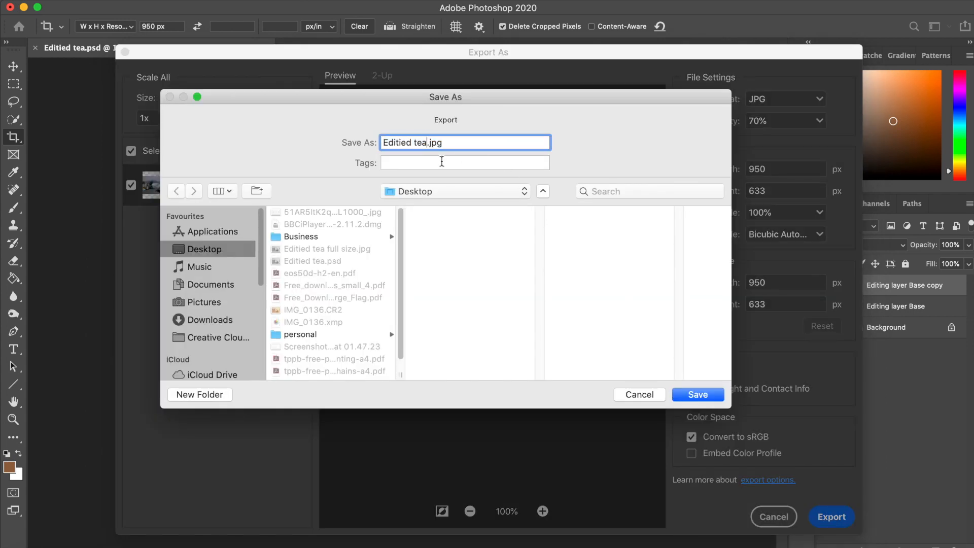
pyautogui.write('web')
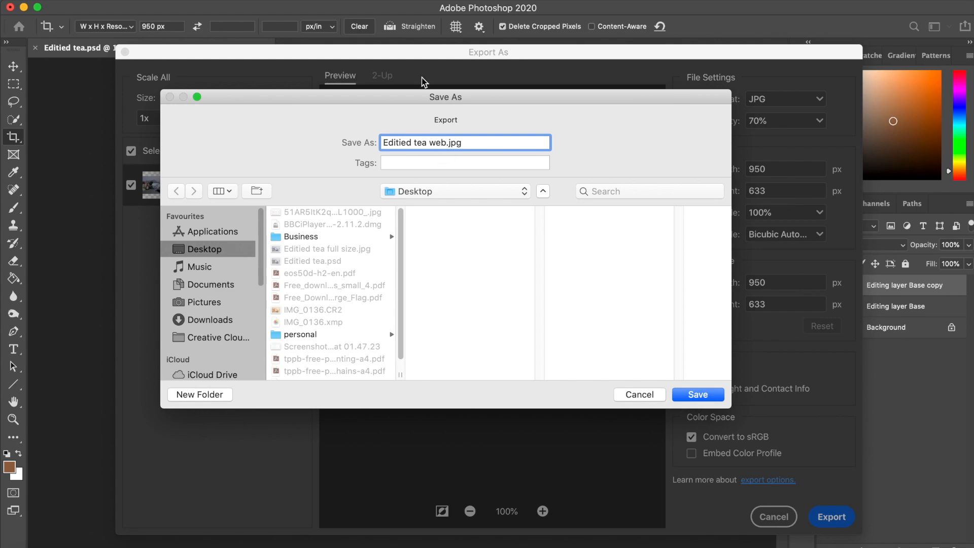